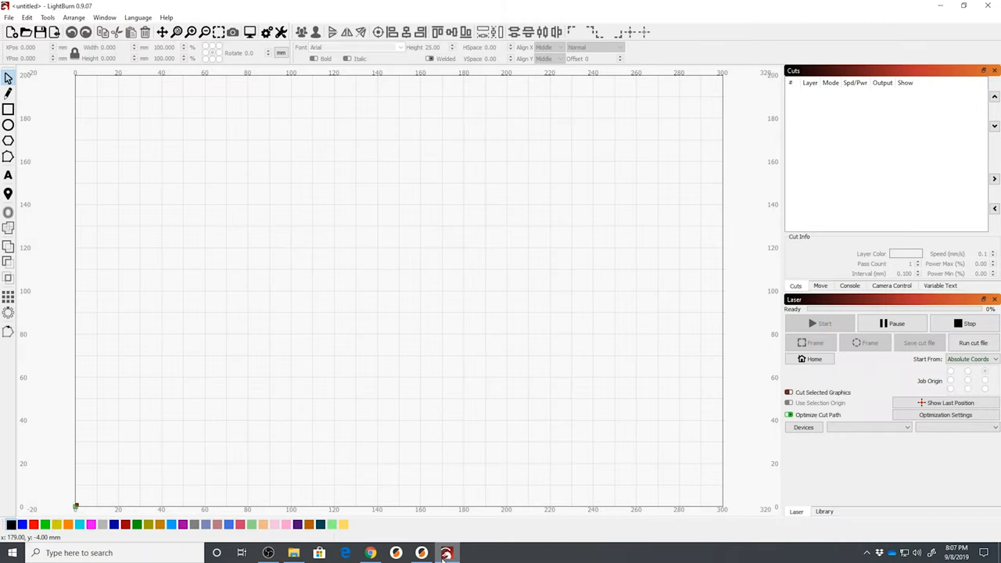
mouse_move(761, 404)
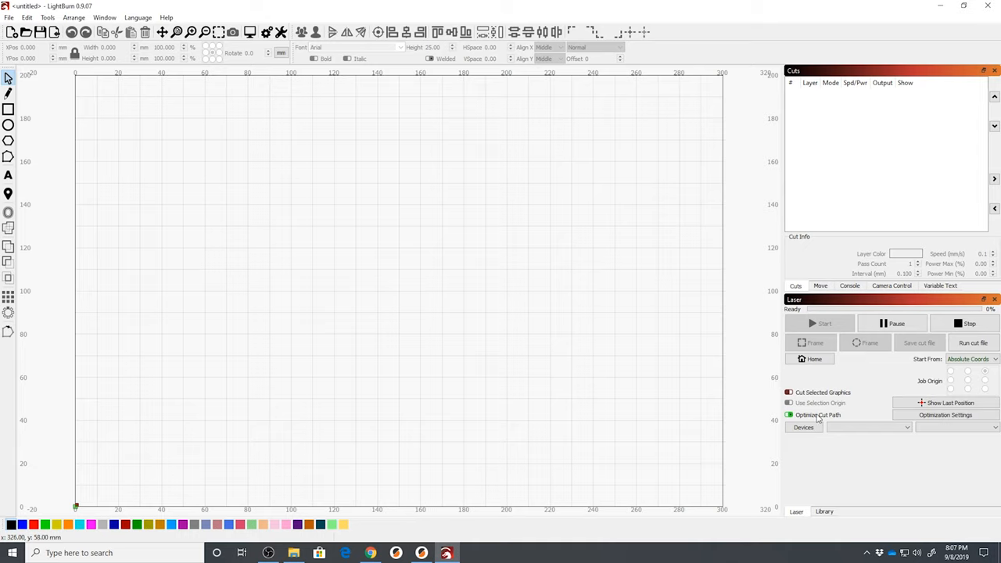
Run Find My Laser to detect the Smoothieware 310mm x 224mm laser on COM15.
left_click(803, 426)
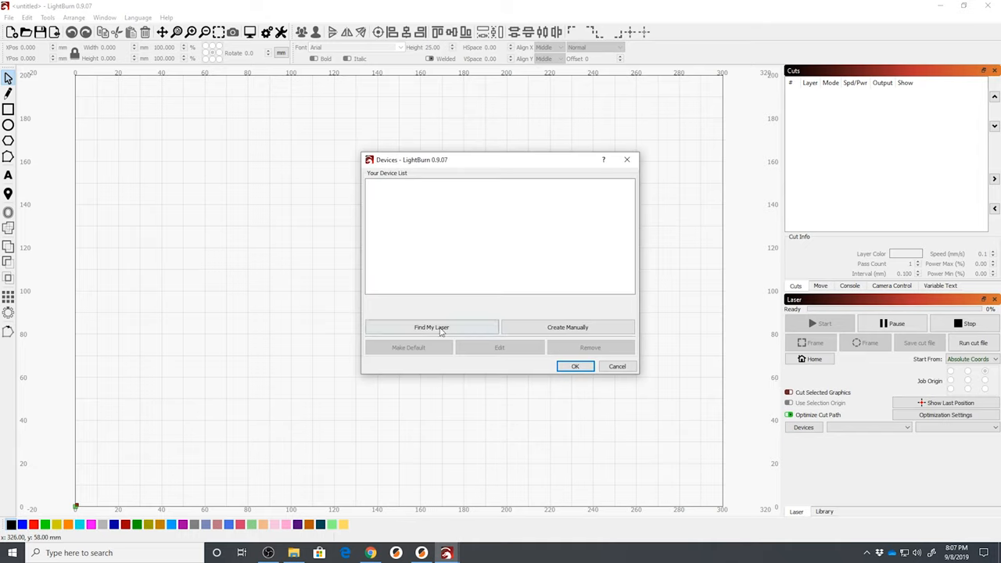
left_click(431, 327)
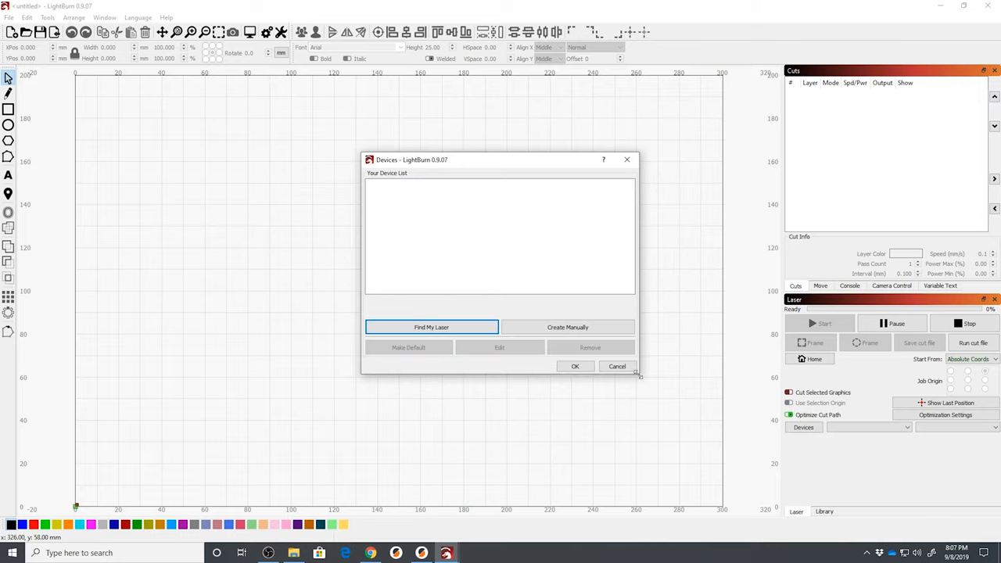
mouse_move(625, 344)
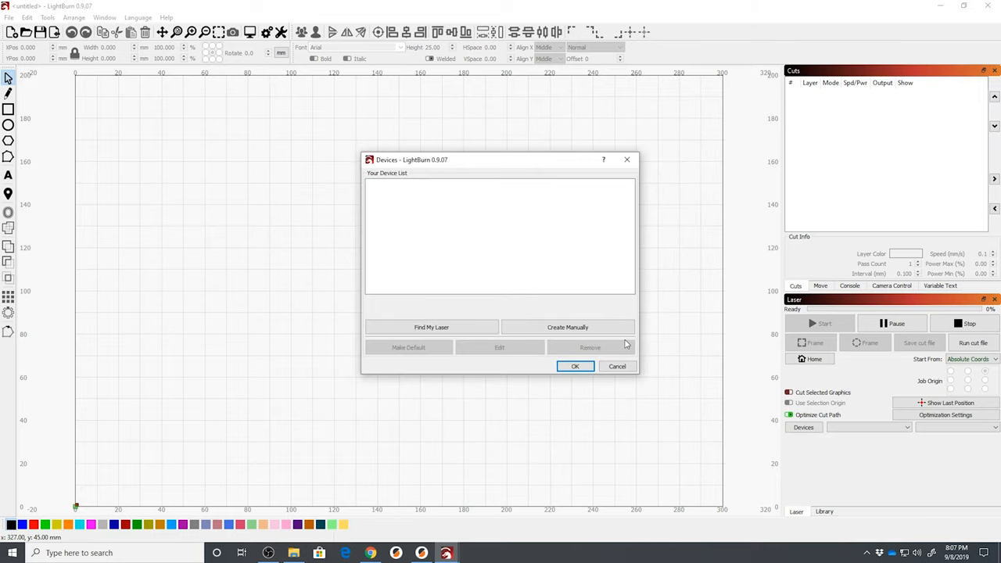
left_click(431, 327)
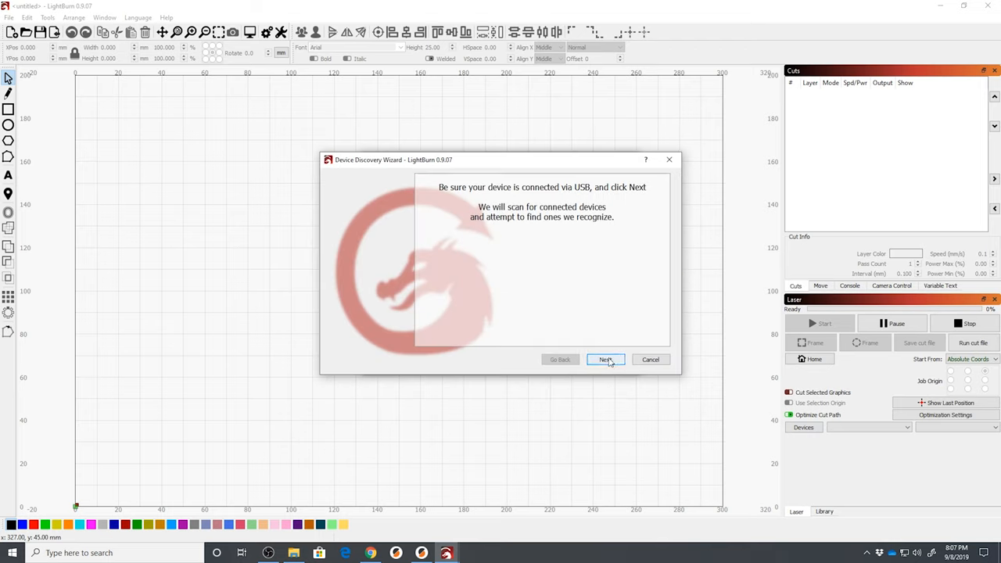
left_click(606, 359)
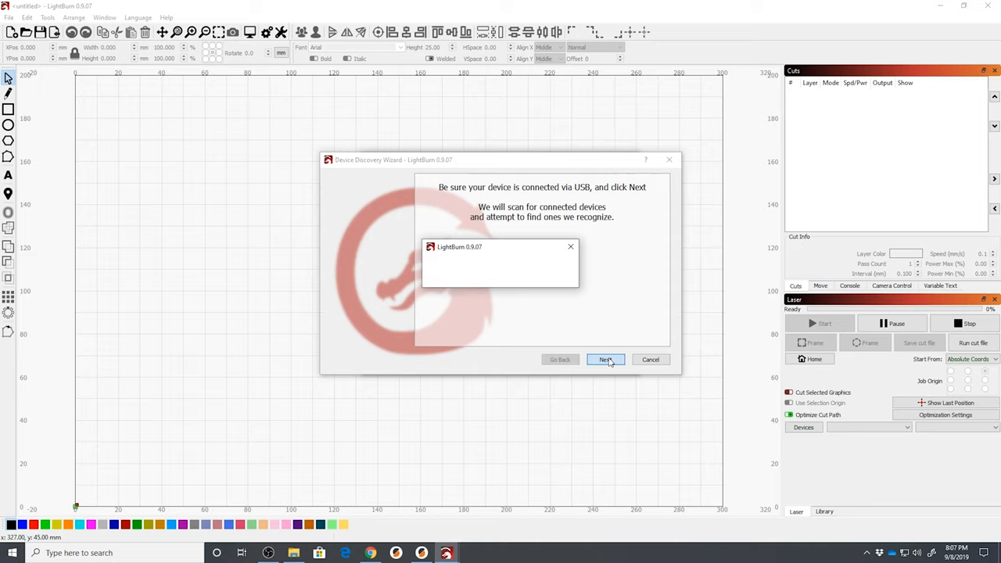
left_click(606, 359)
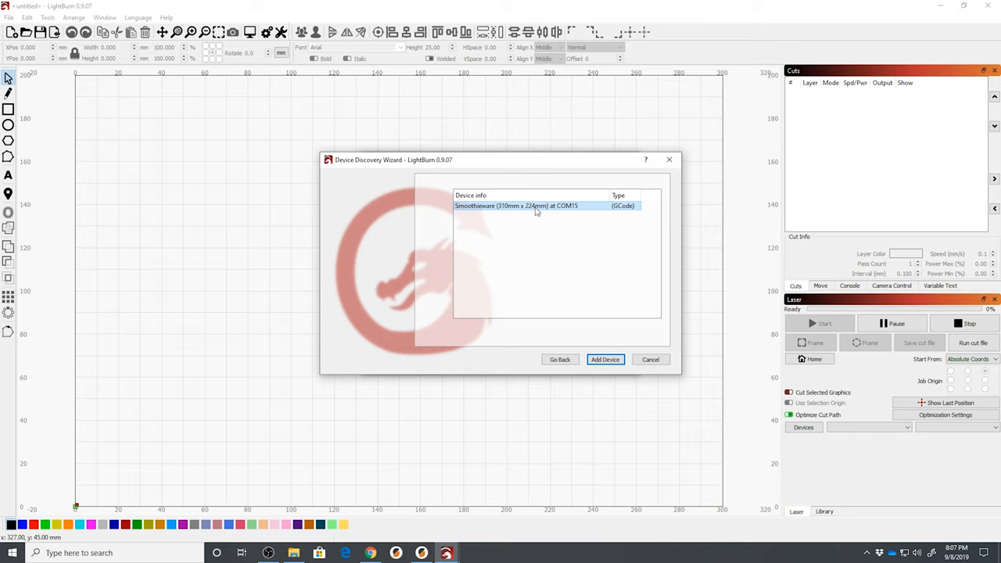
mouse_move(540, 214)
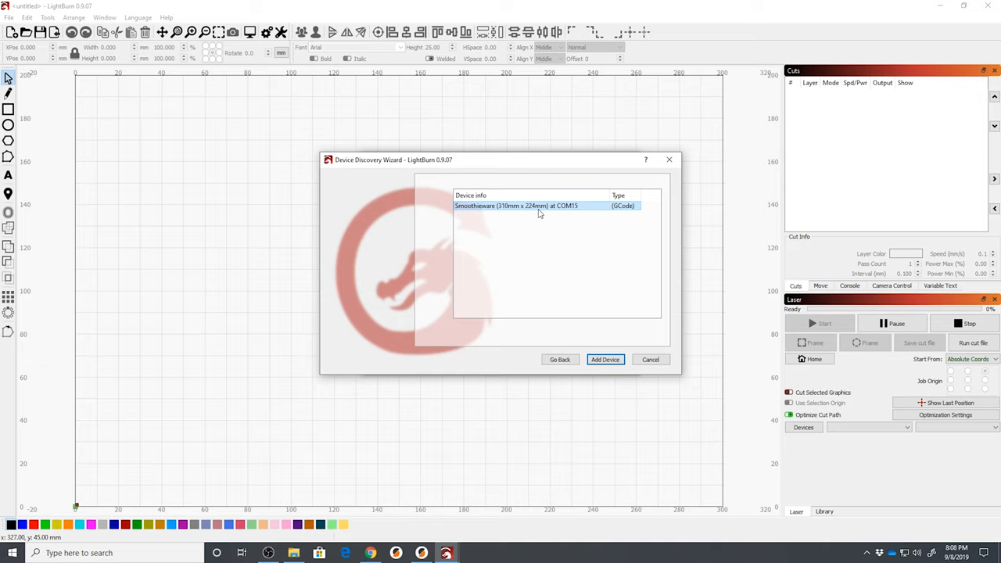
mouse_move(552, 247)
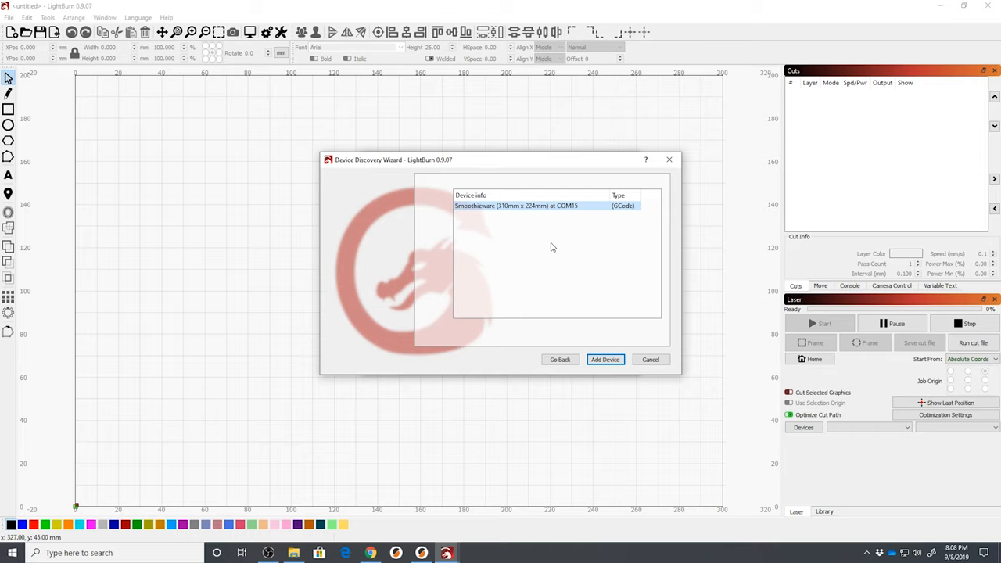
mouse_move(606, 359)
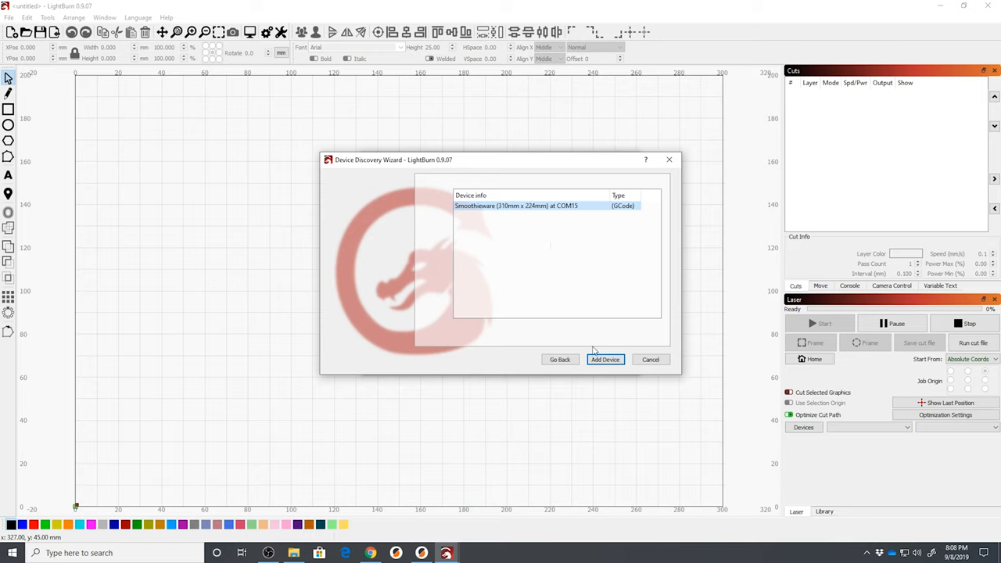
Add the detected Smoothieware laser with a front-left origin and auto-home enabled.
left_click(605, 359)
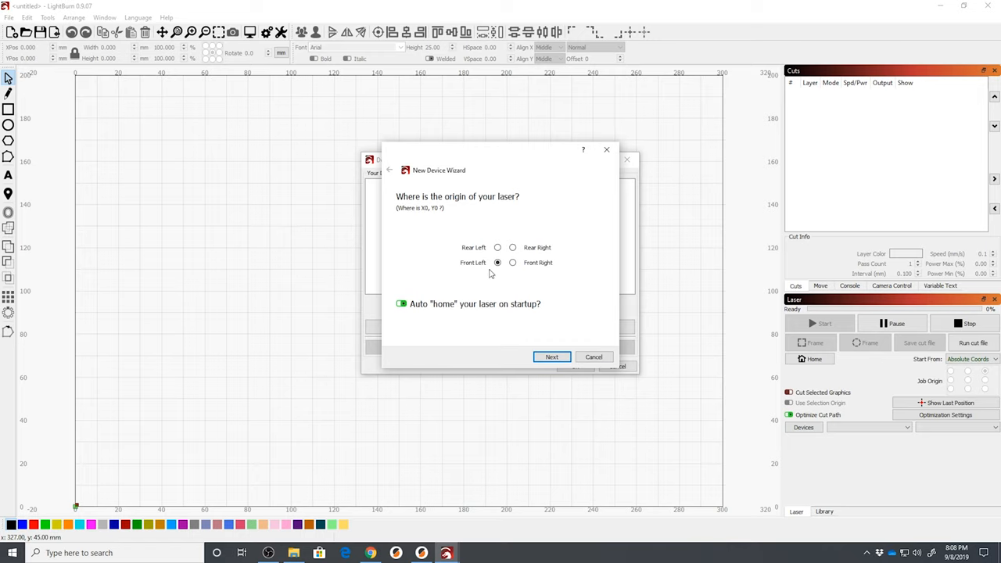
left_click(497, 262)
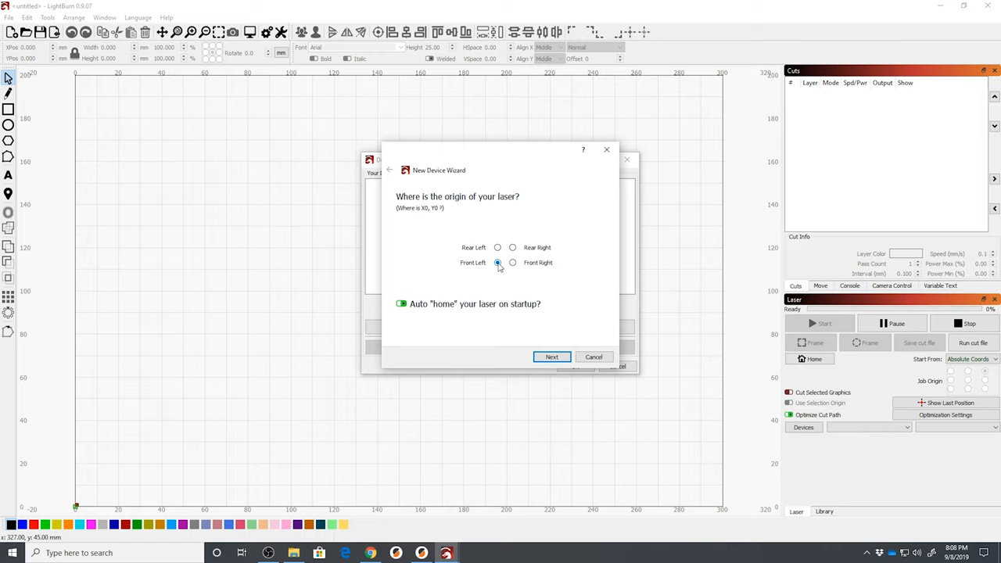
left_click(497, 262)
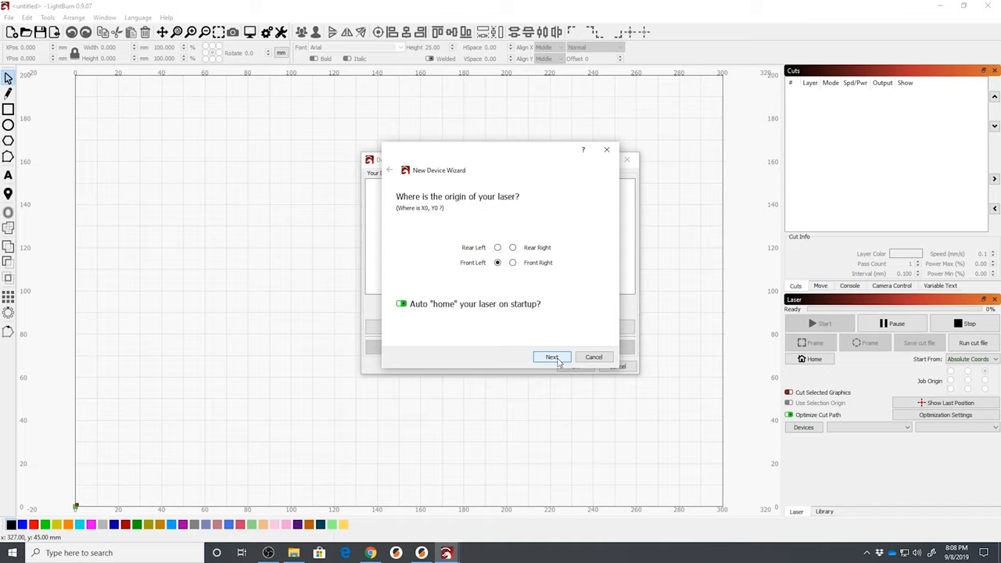
left_click(552, 357)
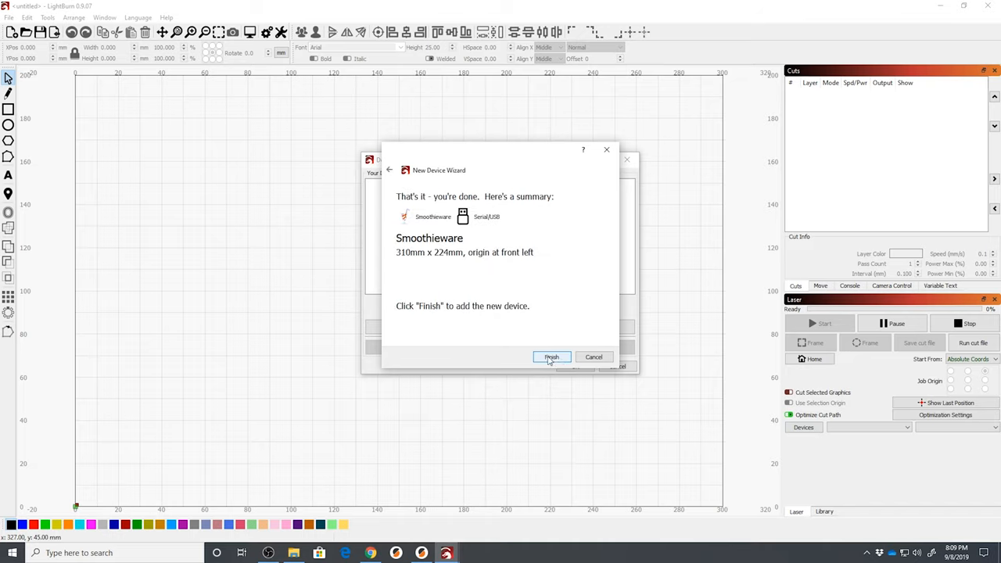
left_click(552, 357)
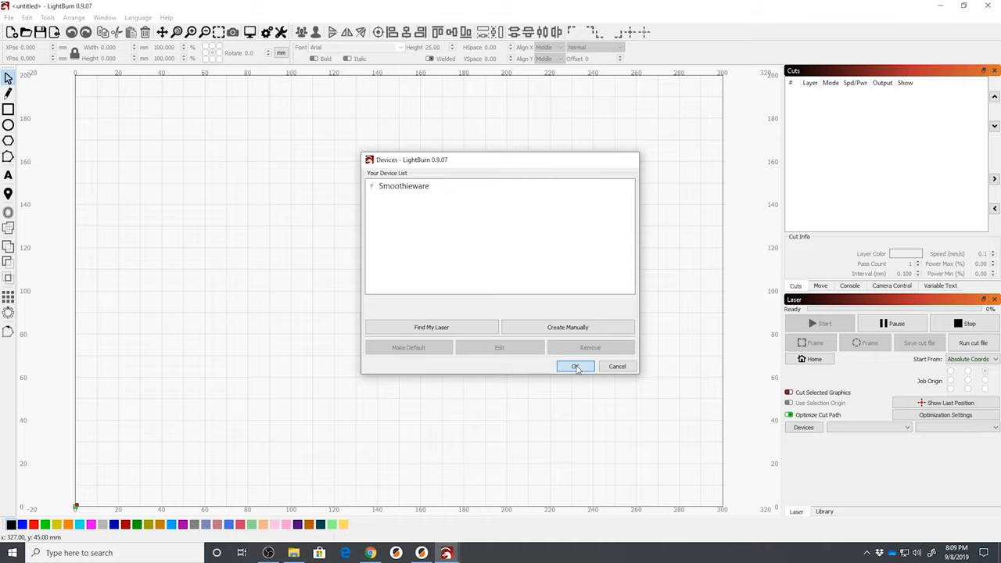
Close the device list with Smoothieware active, home the laser, and send the head to origin.
left_click(576, 366)
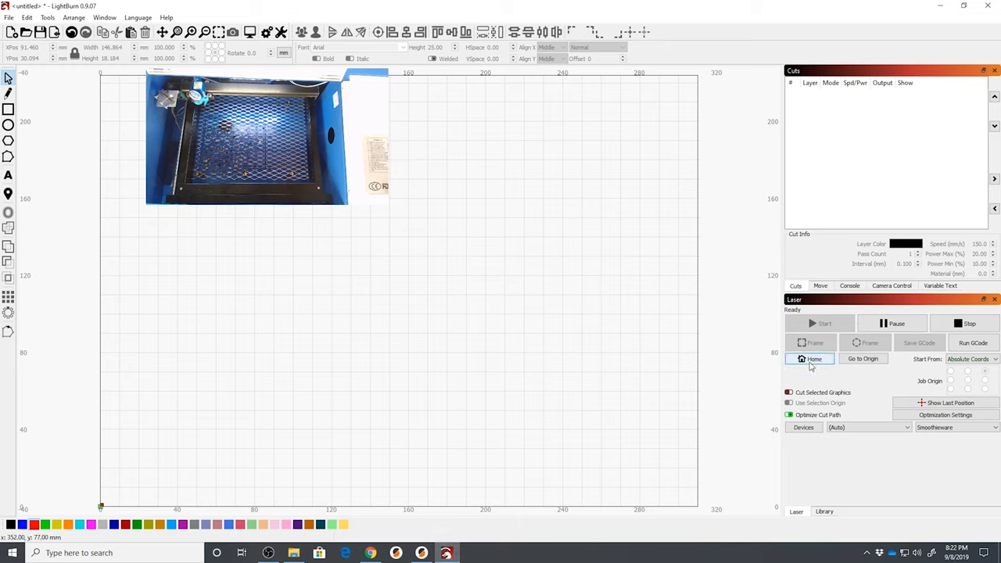
mouse_move(812, 359)
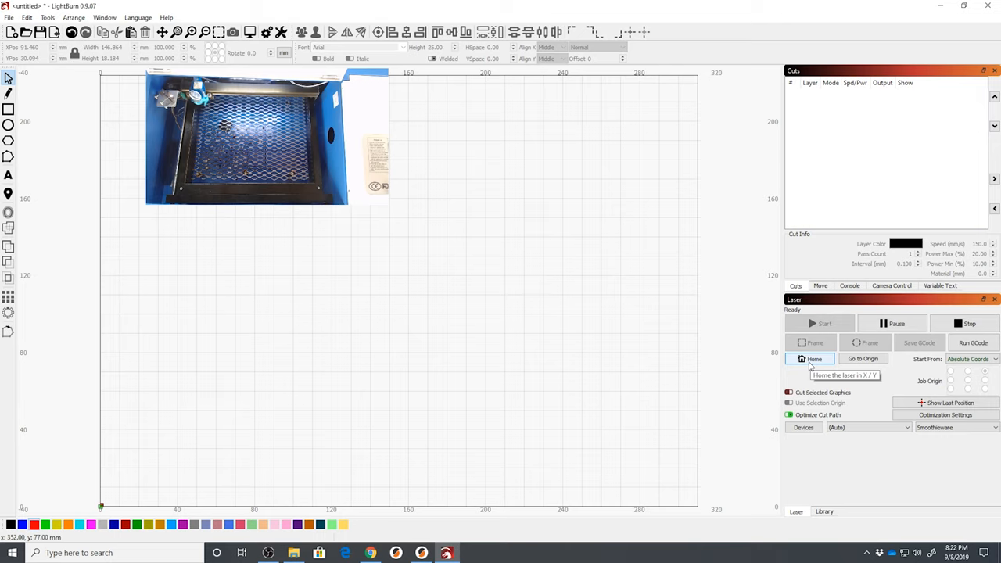
left_click(811, 358)
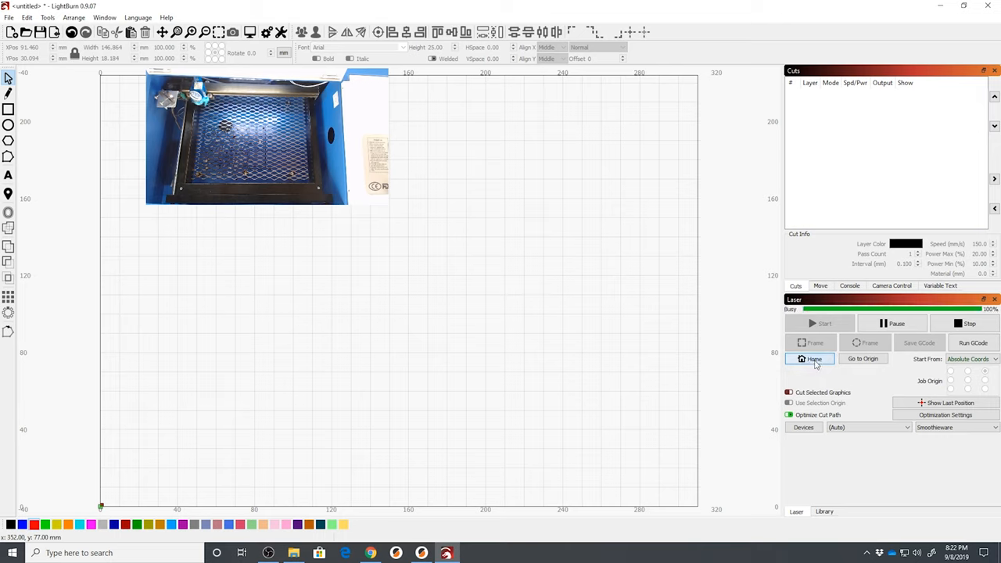
left_click(863, 358)
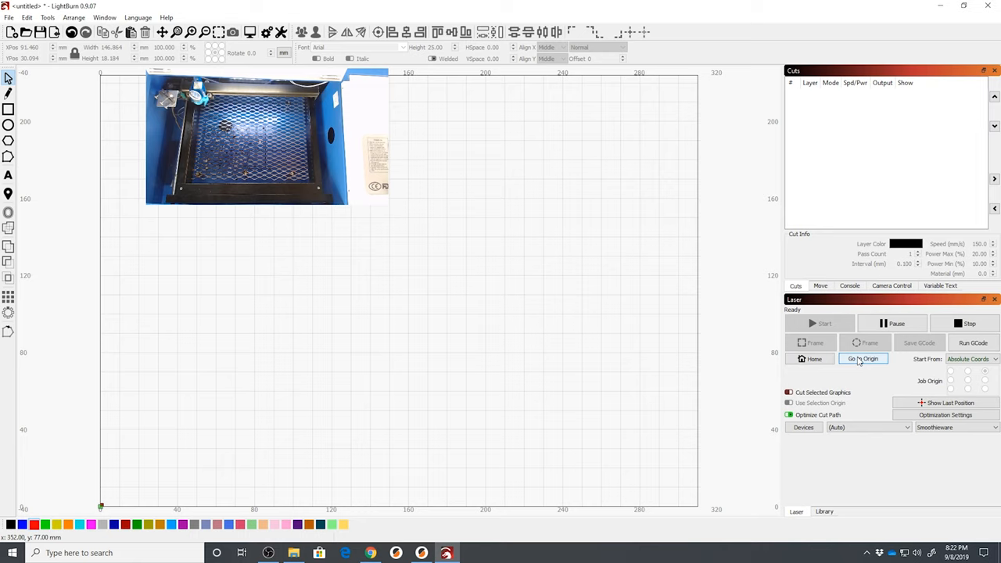
left_click(863, 358)
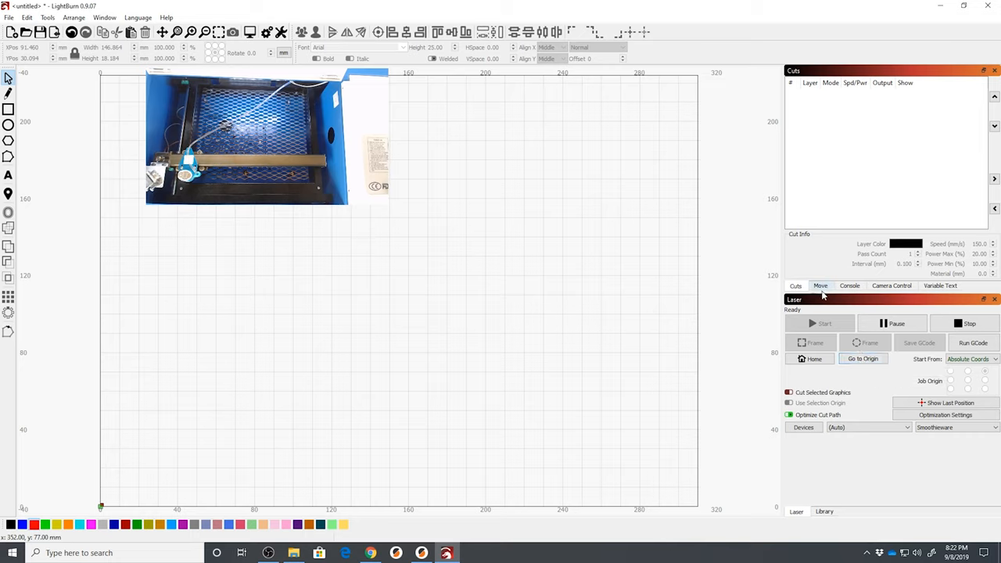
Jog the laser head 10 mm right and 10 mm up, then return it to origin.
left_click(820, 285)
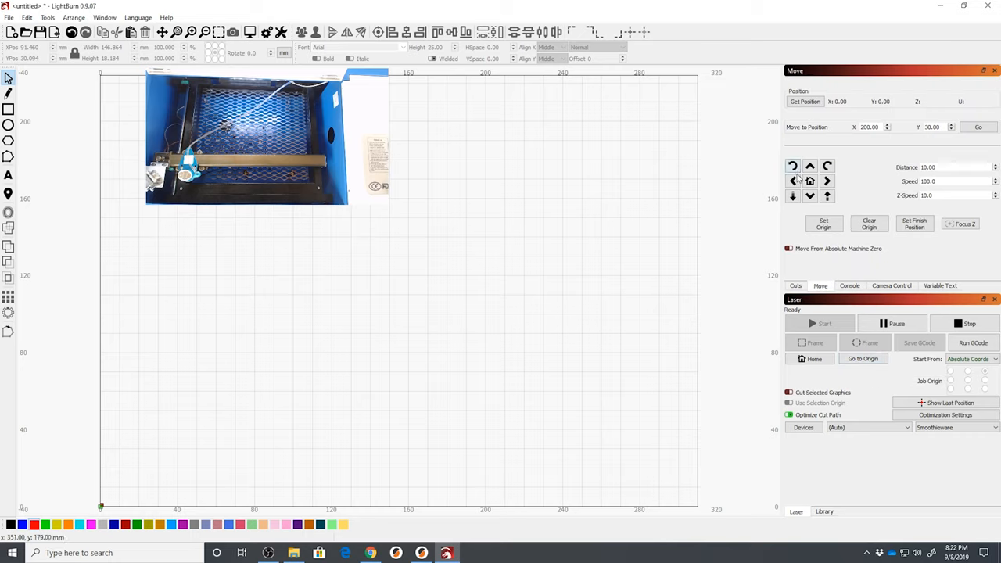
left_click(828, 181)
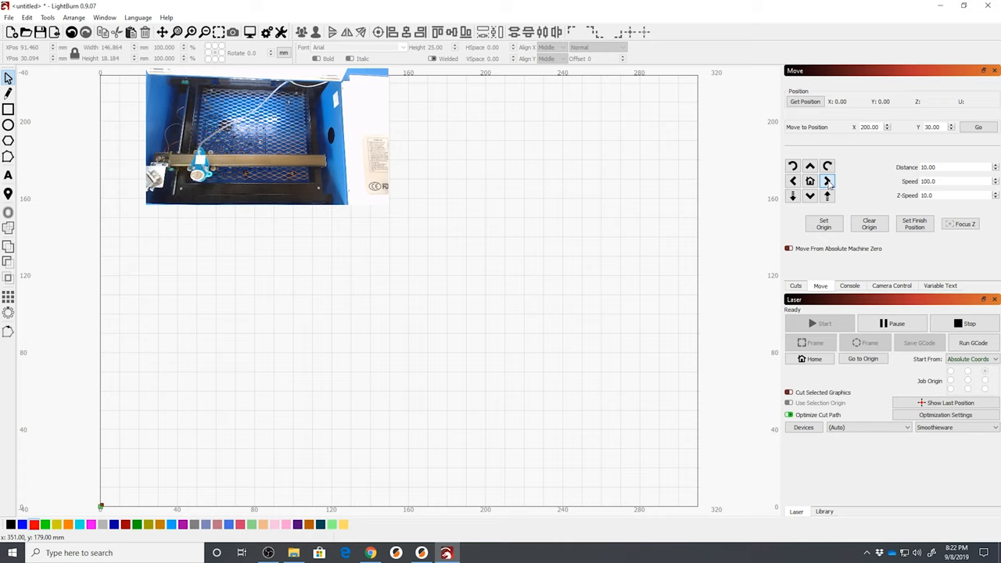
left_click(809, 166)
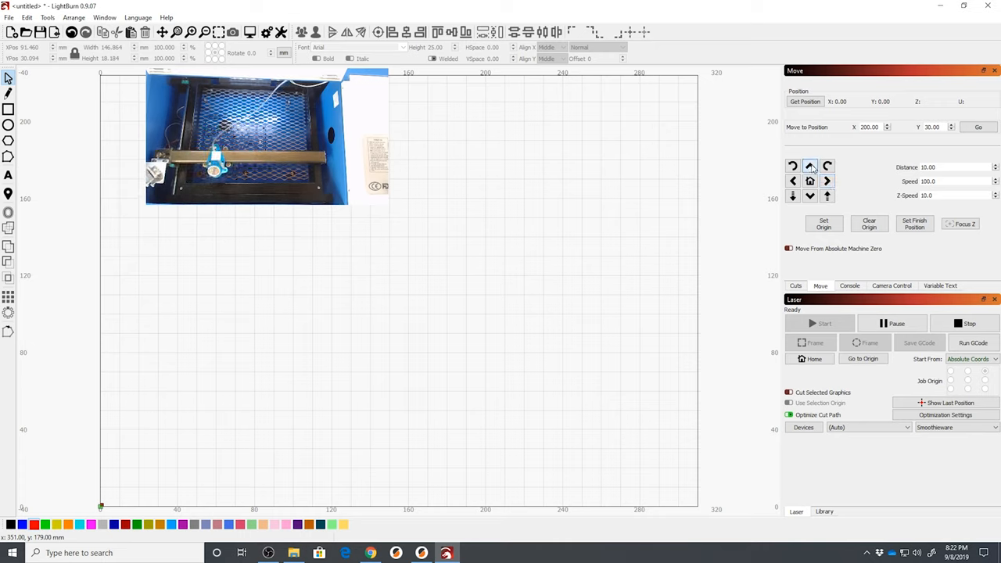
left_click(809, 180)
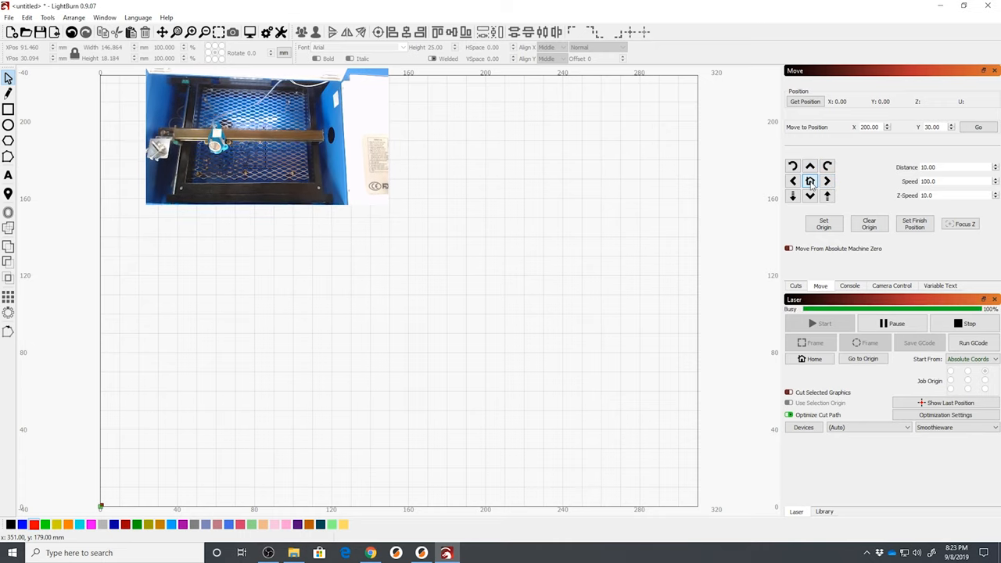
left_click(862, 359)
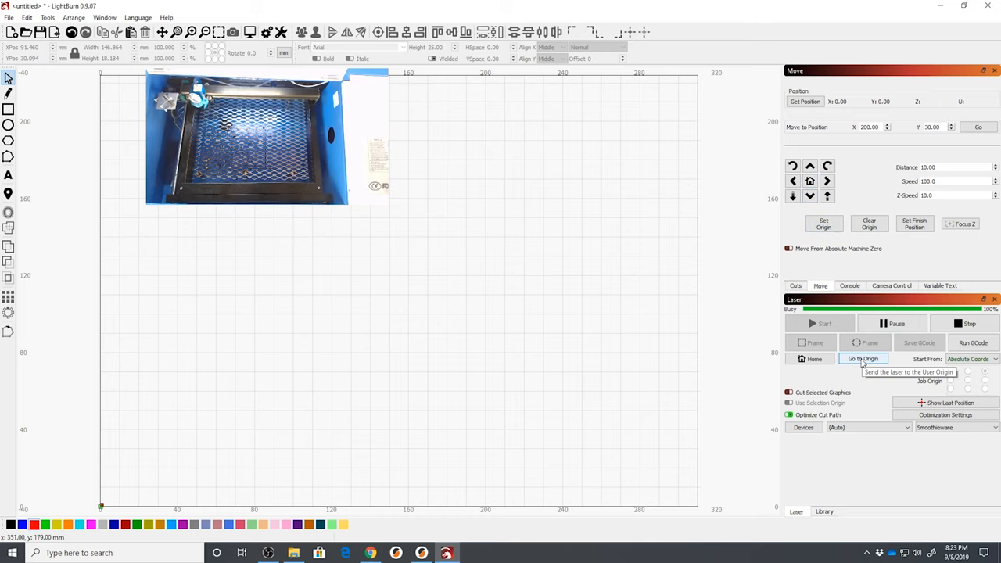
left_click(862, 358)
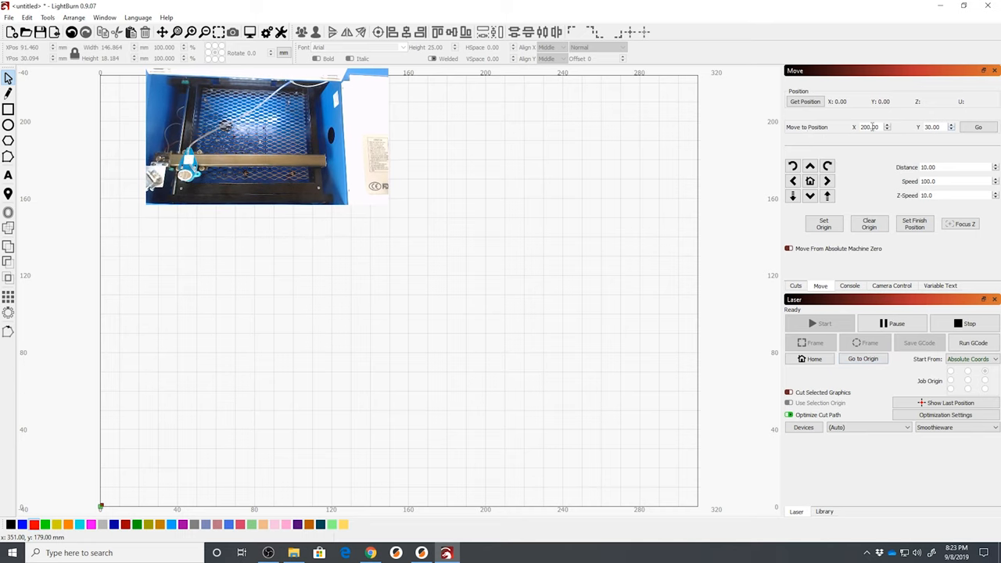
Send the head to X 200, Y 30, read its position, then return to origin and home.
left_click(980, 127)
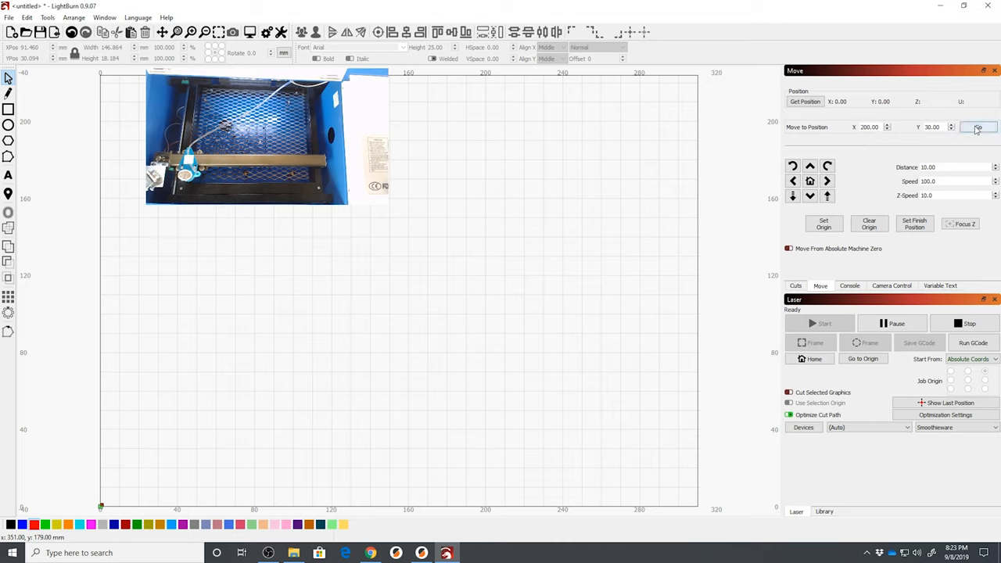
left_click(979, 127)
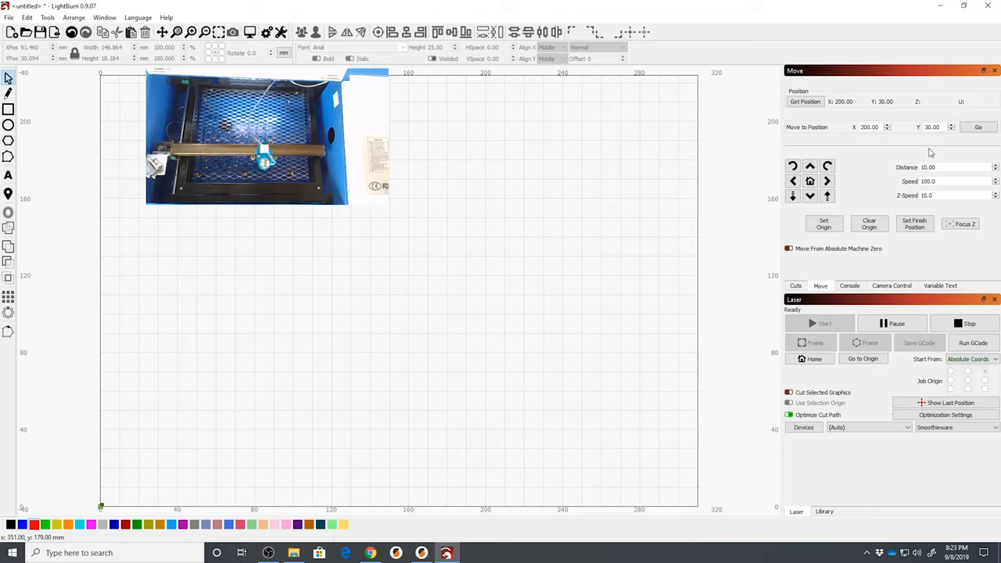
mouse_move(864, 358)
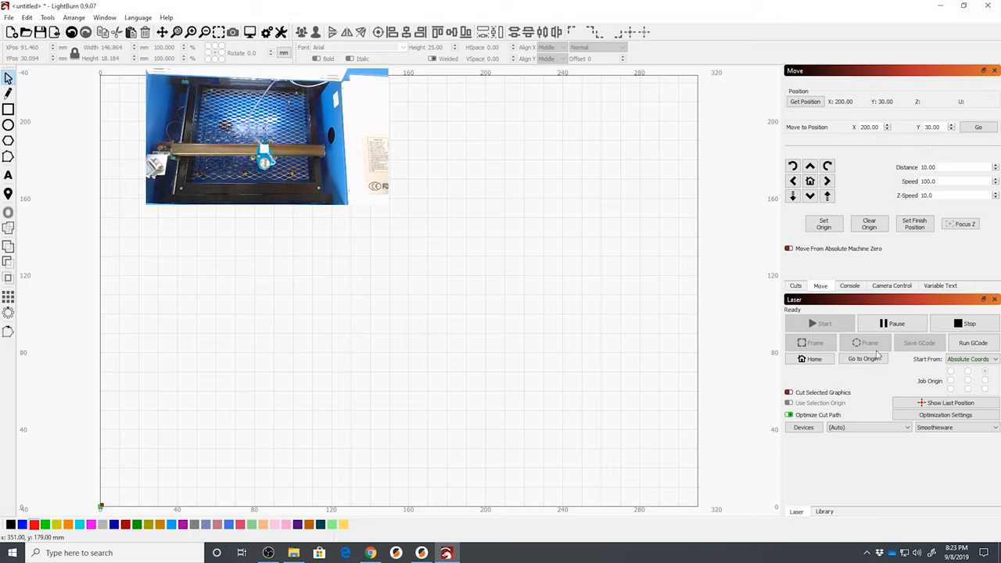
left_click(809, 359)
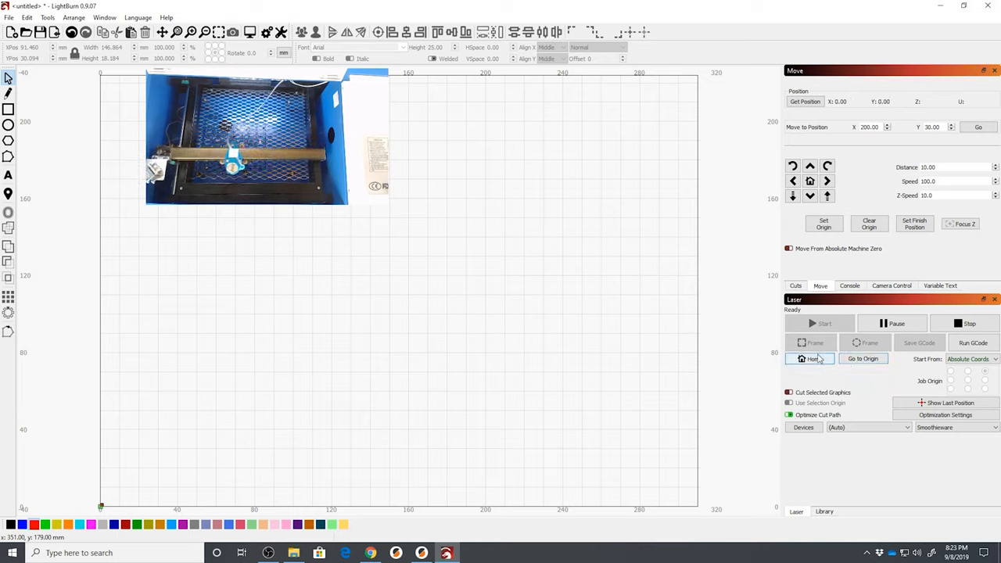
left_click(811, 359)
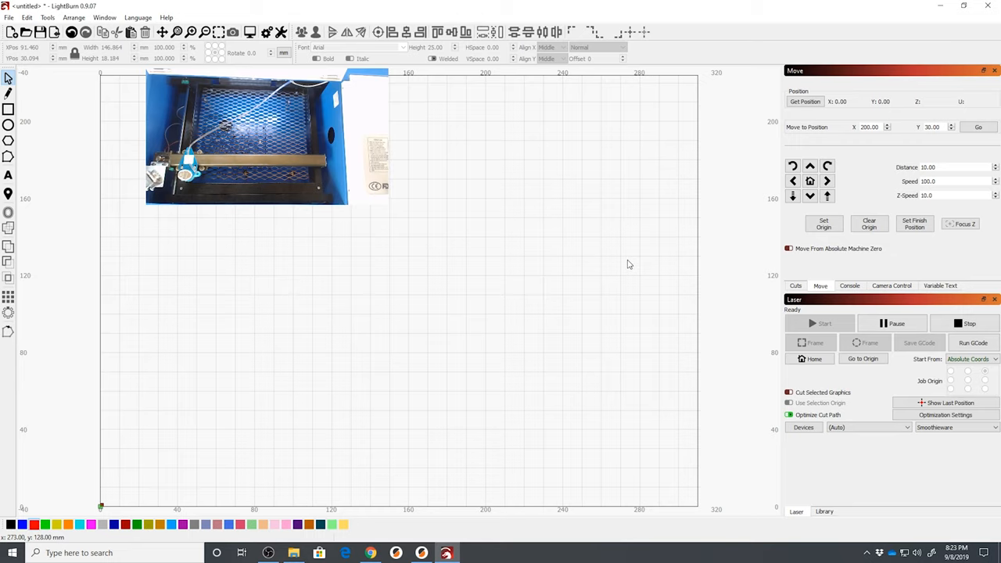
Show the Cuts panel listing the cut layers.
left_click(796, 285)
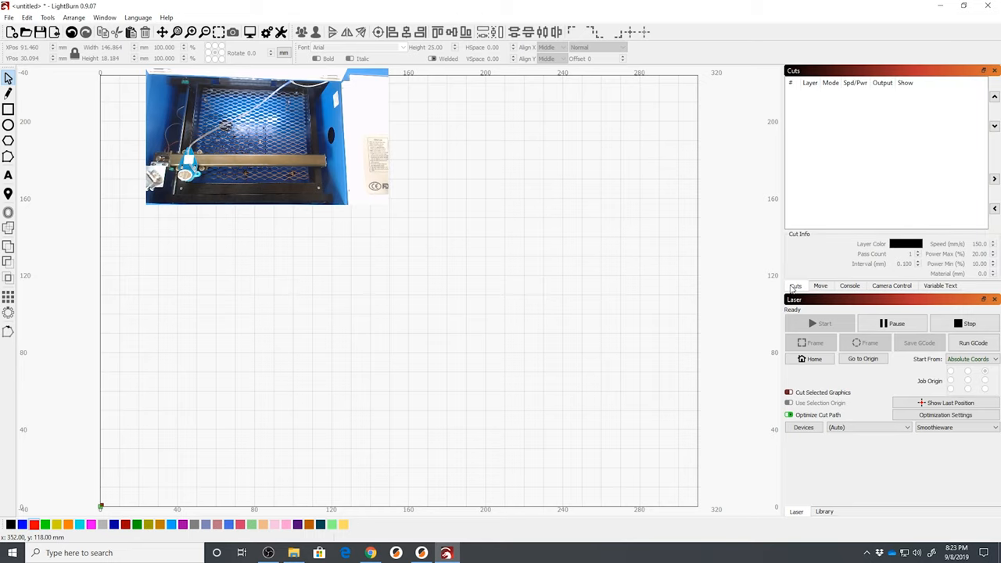
mouse_move(757, 281)
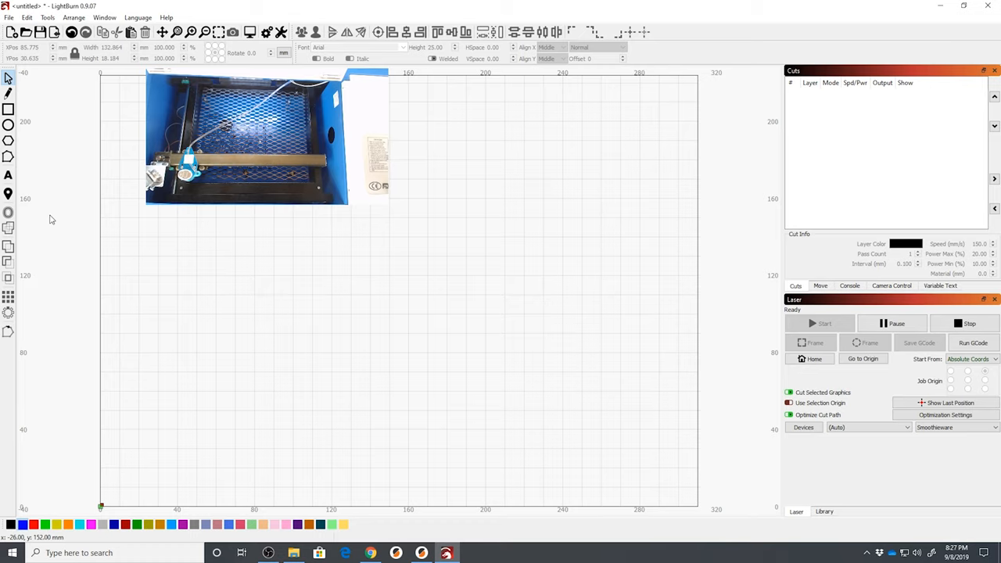
mouse_move(43, 219)
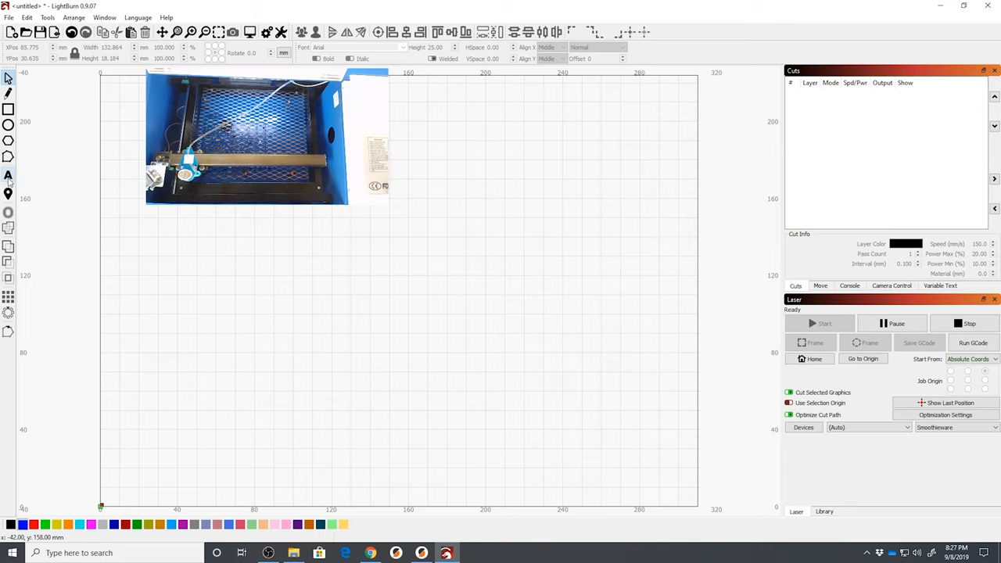
Add 'Hello World!' text and drag a rectangle framing it near the lower left.
left_click(9, 175)
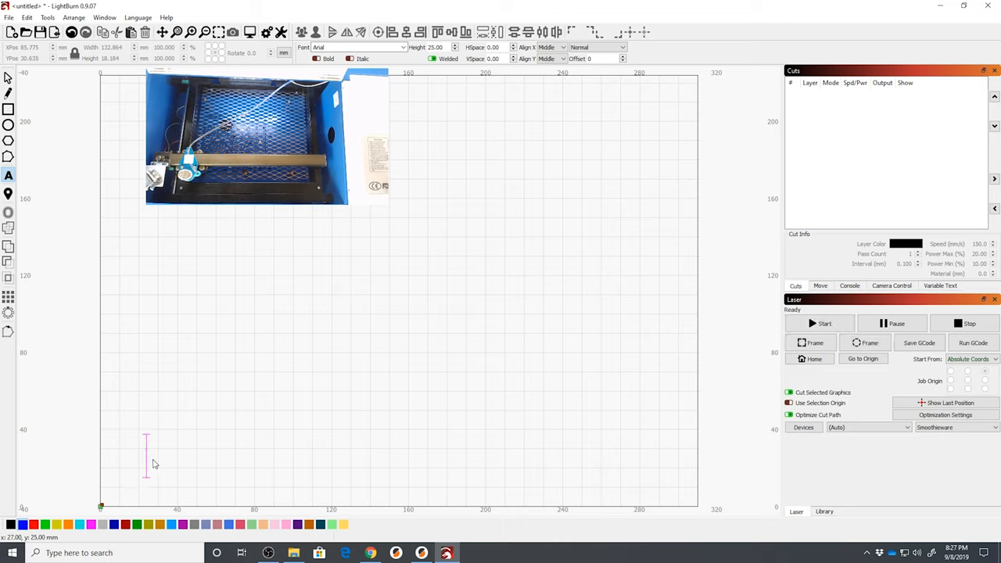
type("Hello World!")
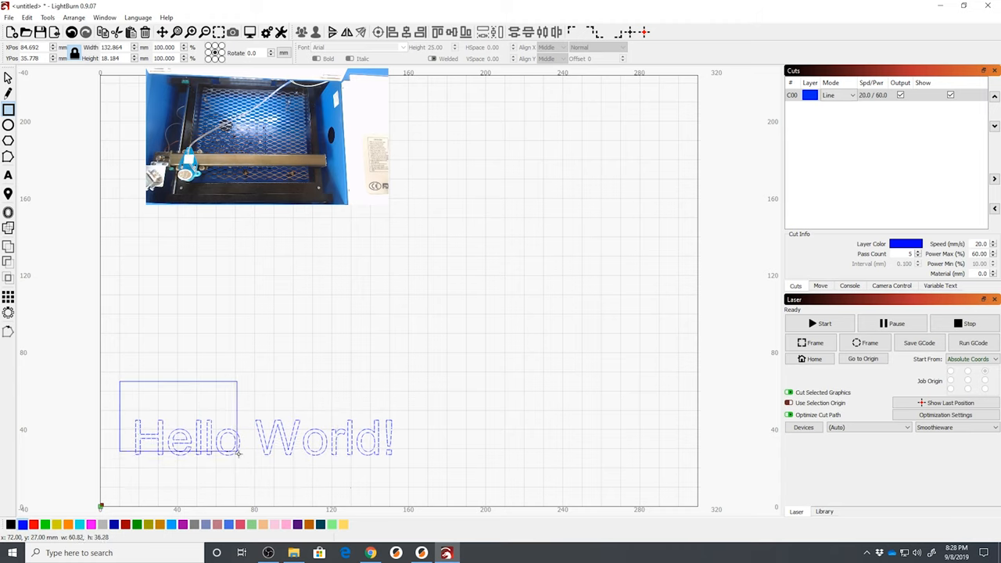
left_click_drag(239, 455, 413, 494)
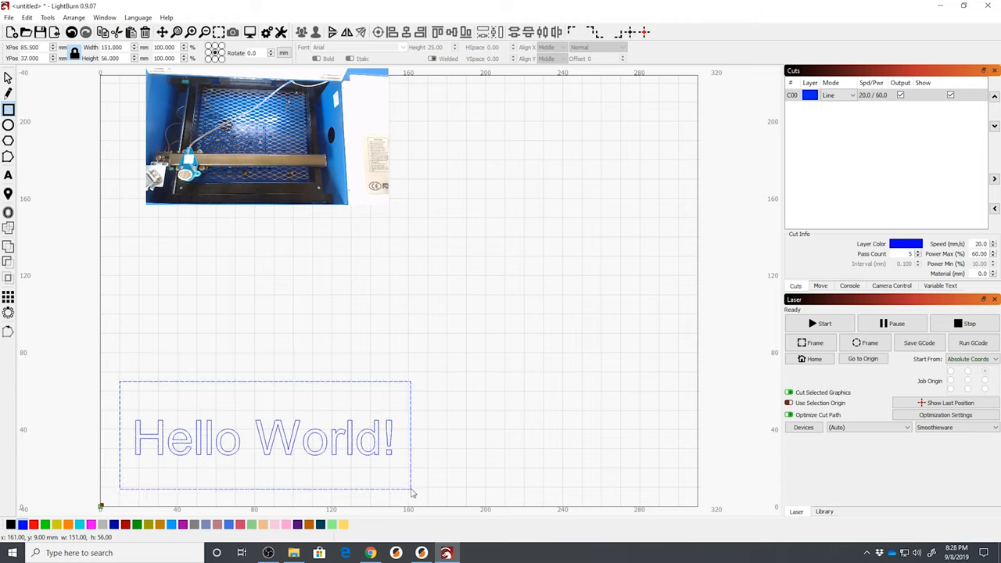
mouse_move(125, 476)
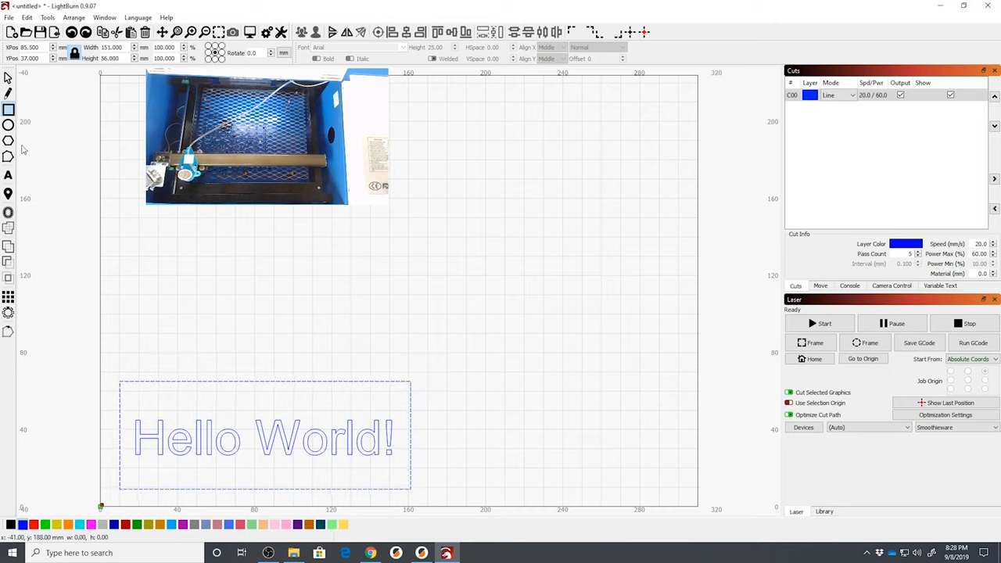
Put Hello World! on a black 150-speed, 20%-power layer and disable Cut Selected Graphics.
left_click(263, 438)
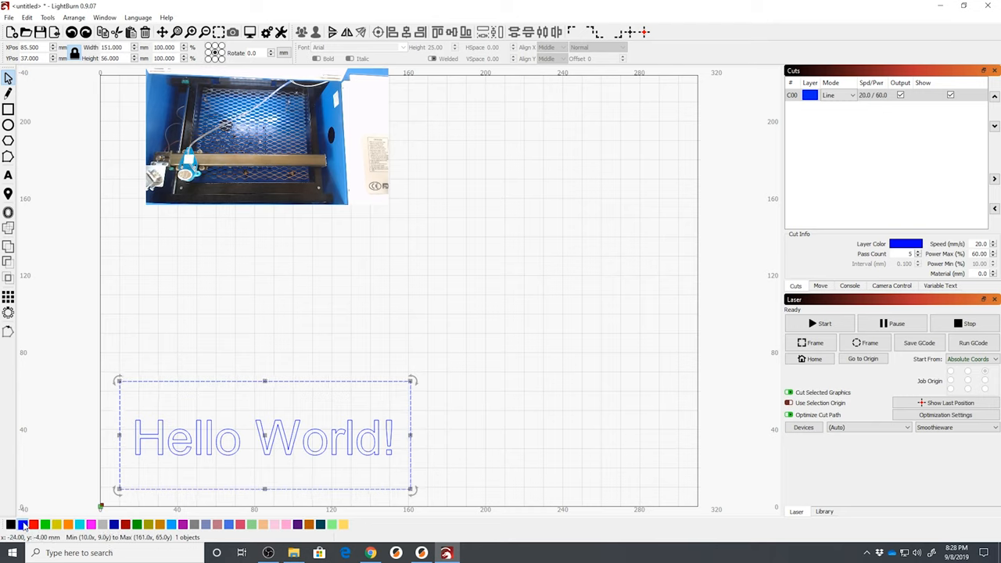
mouse_move(161, 455)
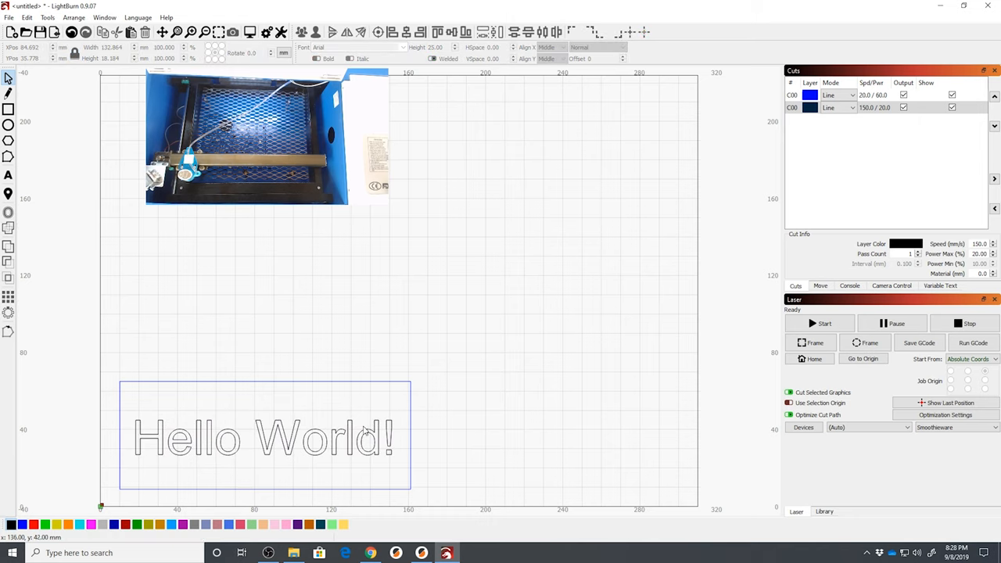
mouse_move(405, 404)
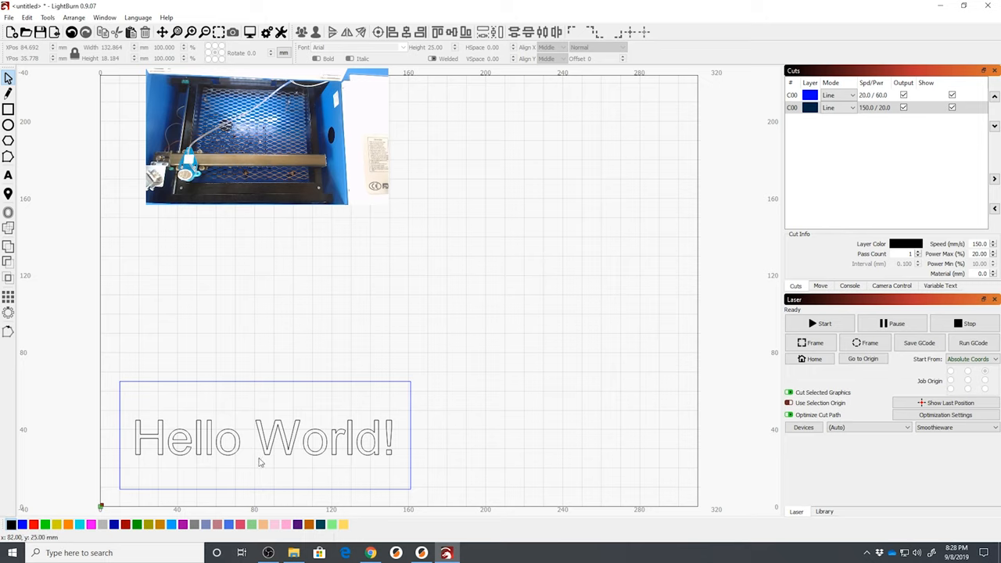
mouse_move(300, 384)
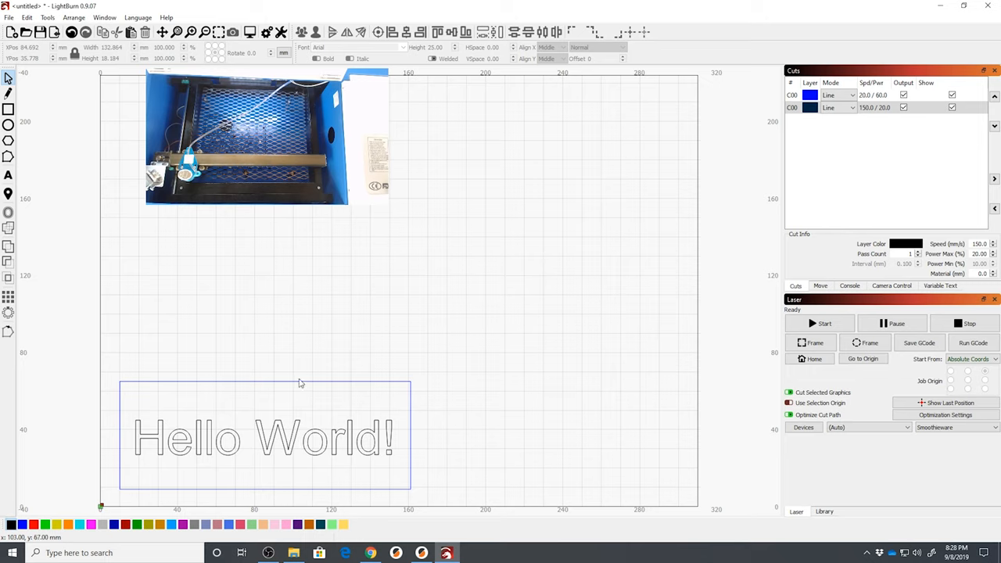
left_click(262, 437)
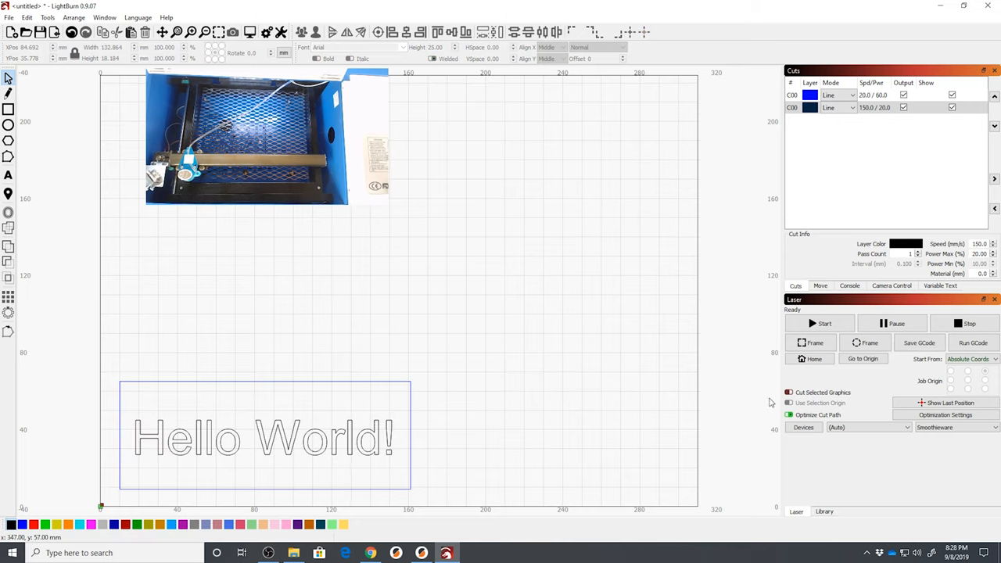
Enable Cut Selected Graphics, cut only the rectangle frame, then select the text.
left_click(791, 403)
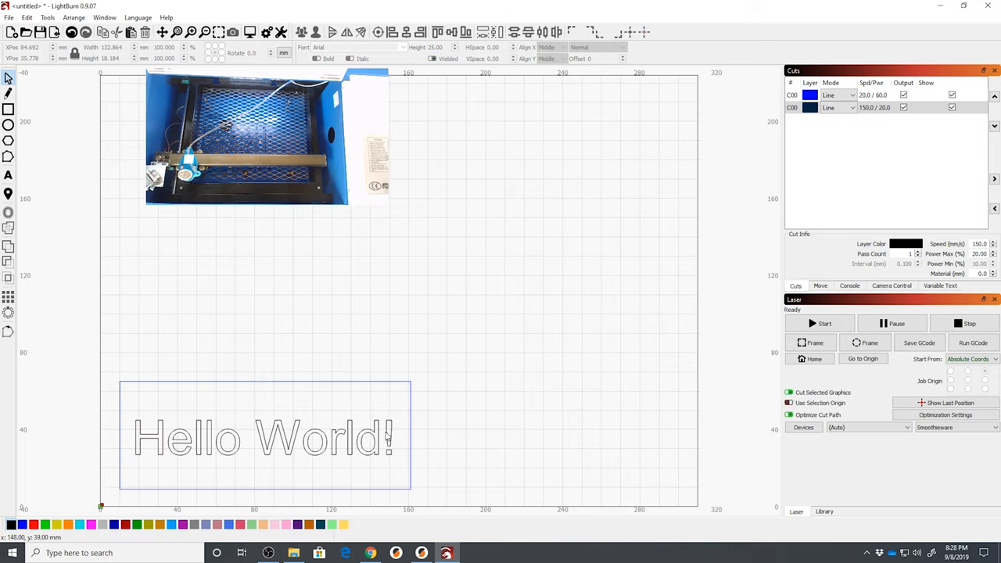
mouse_move(412, 405)
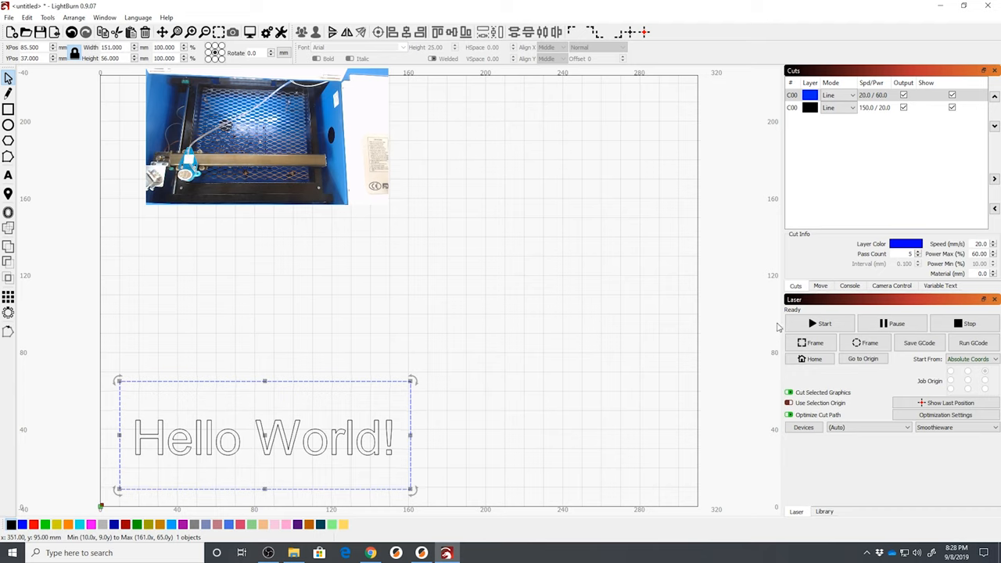
mouse_move(291, 453)
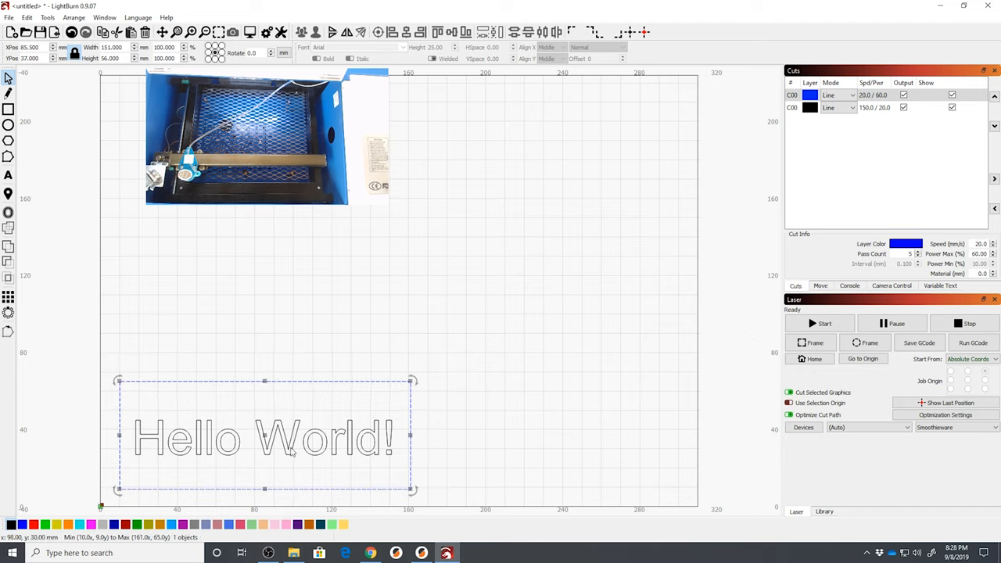
mouse_move(651, 359)
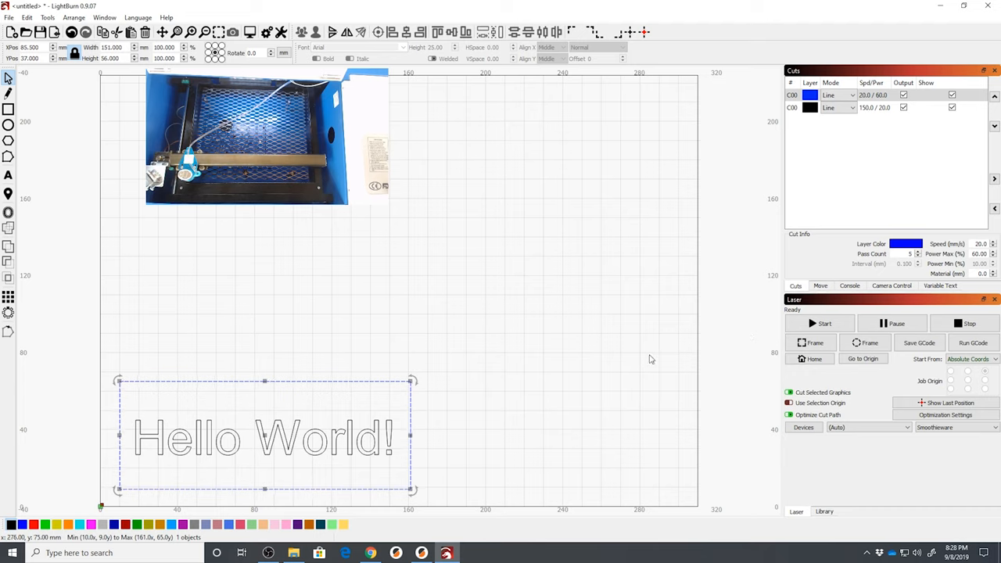
left_click(818, 323)
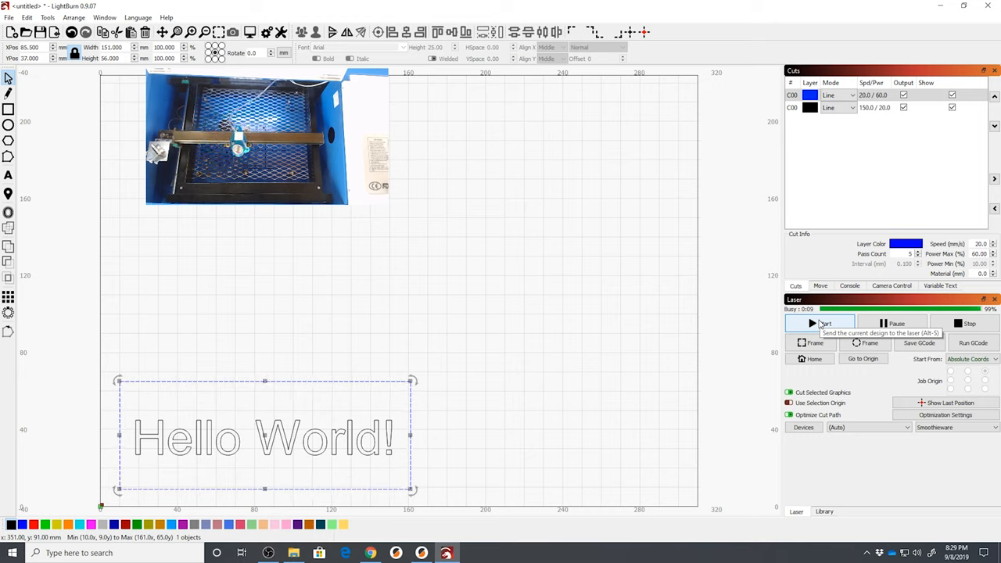
left_click(818, 323)
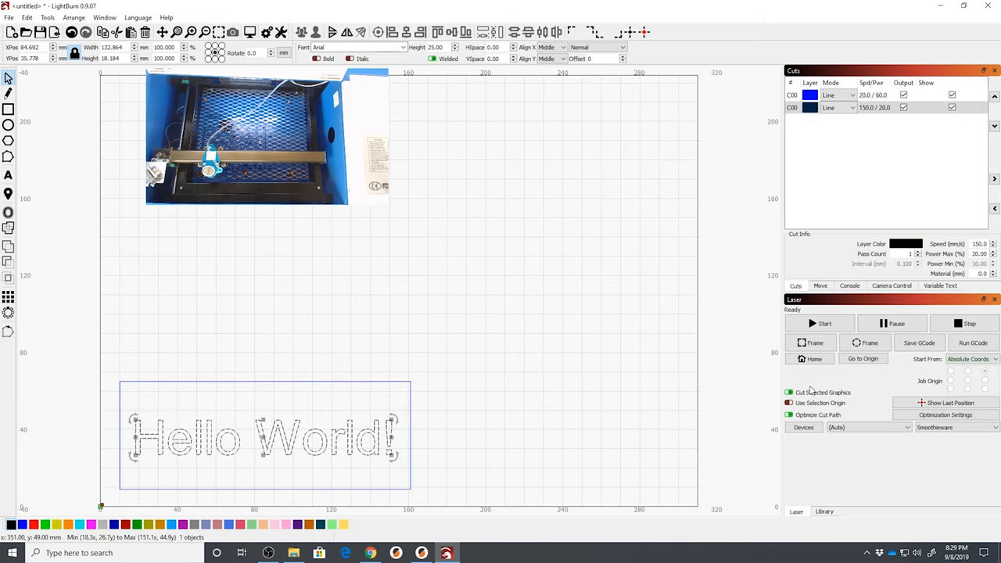
Start and stop the text job, then send the whole design with Cut Selected Graphics off.
left_click(818, 323)
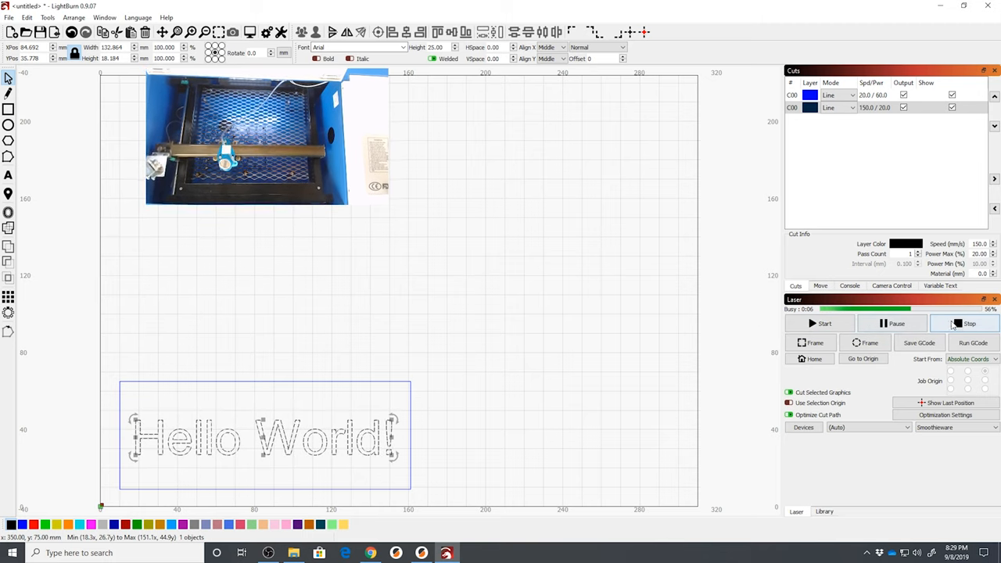
left_click(965, 323)
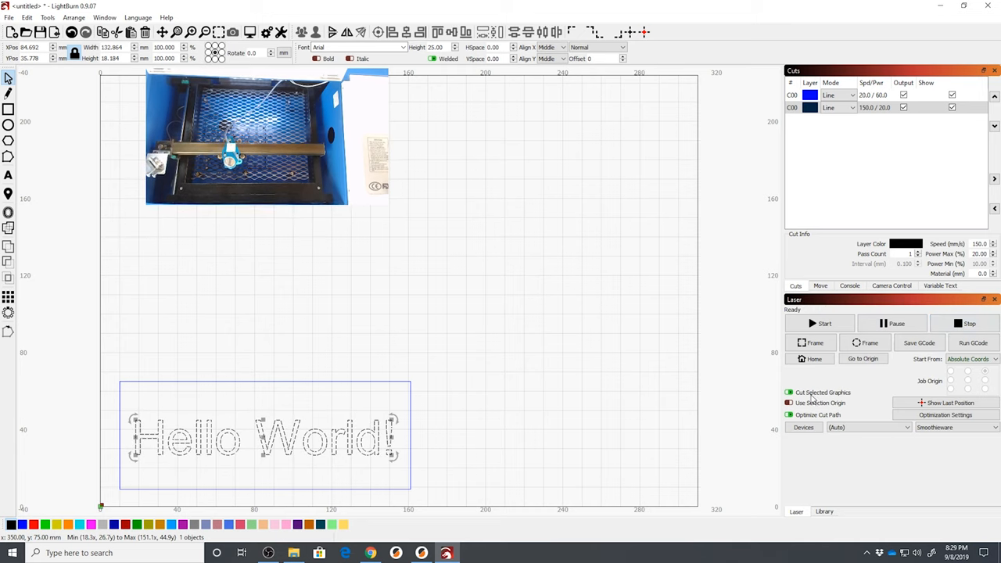
left_click(789, 393)
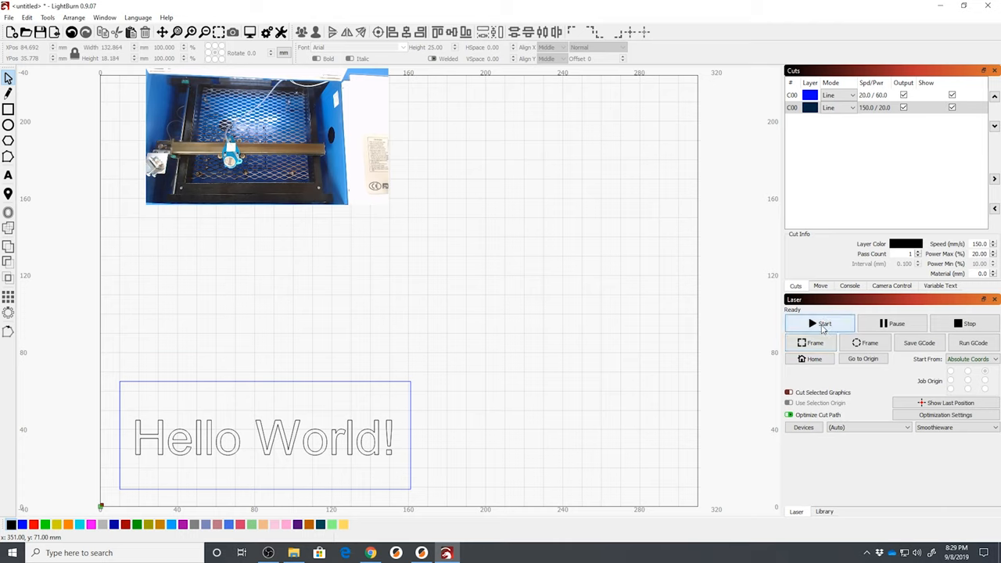
left_click(820, 323)
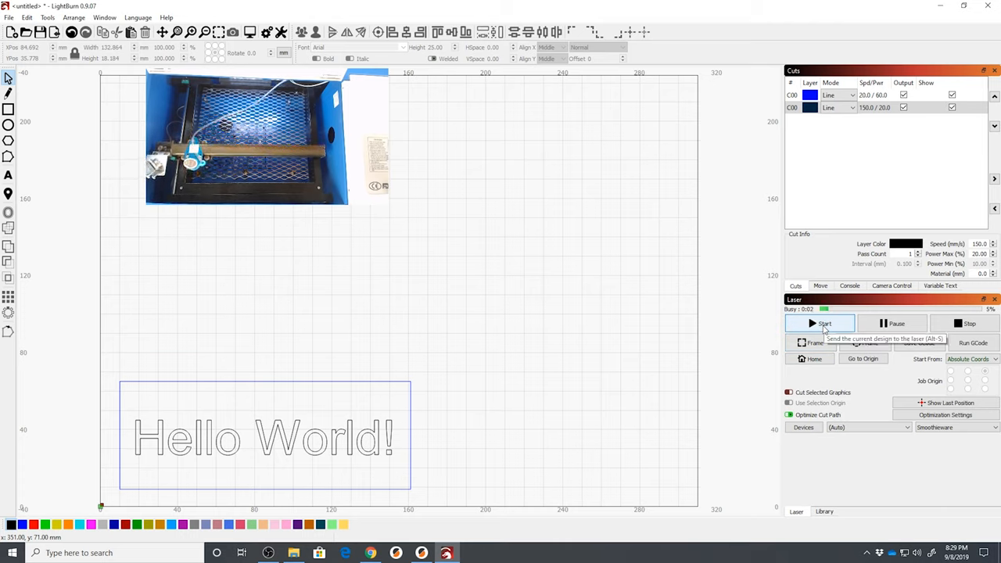